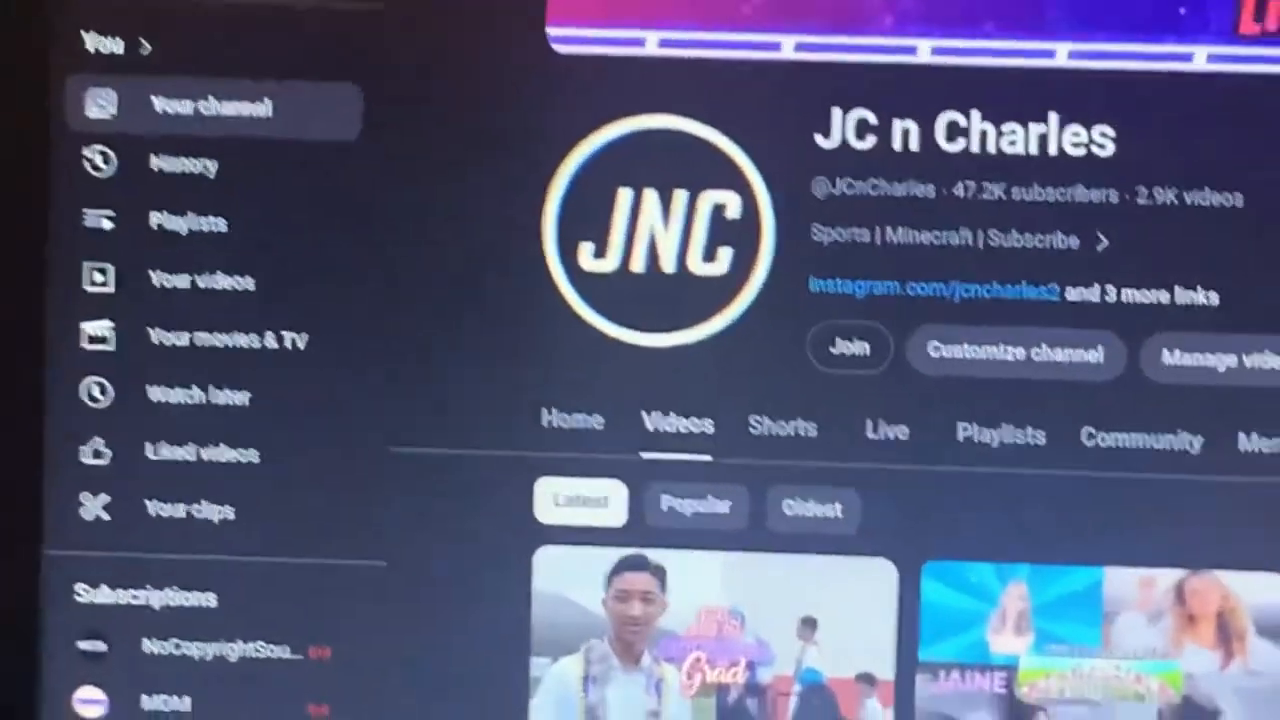
scroll(down, 3)
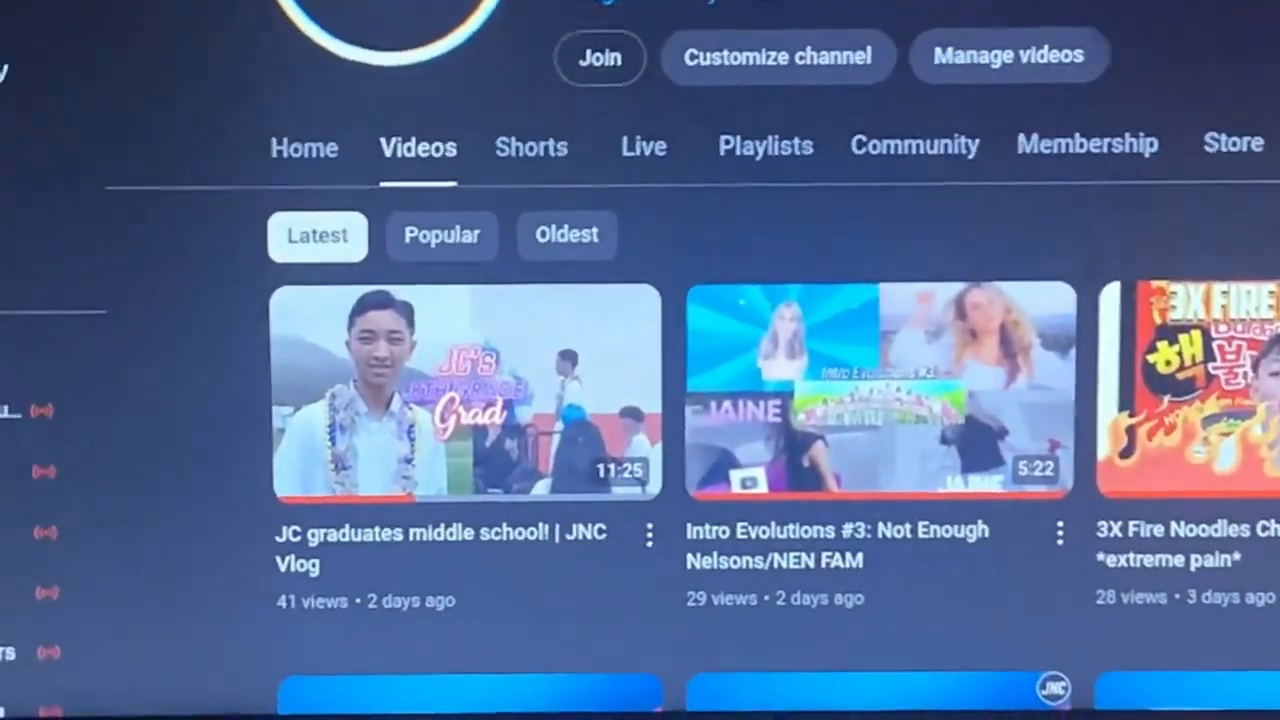